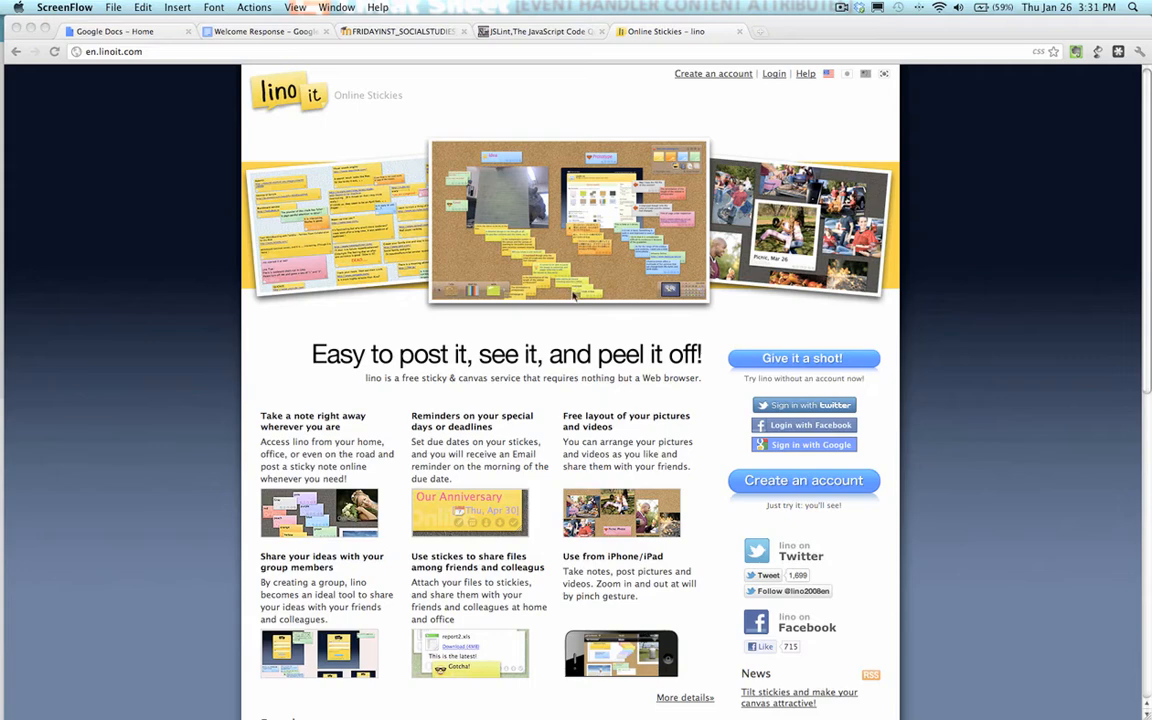
mouse_move(720, 77)
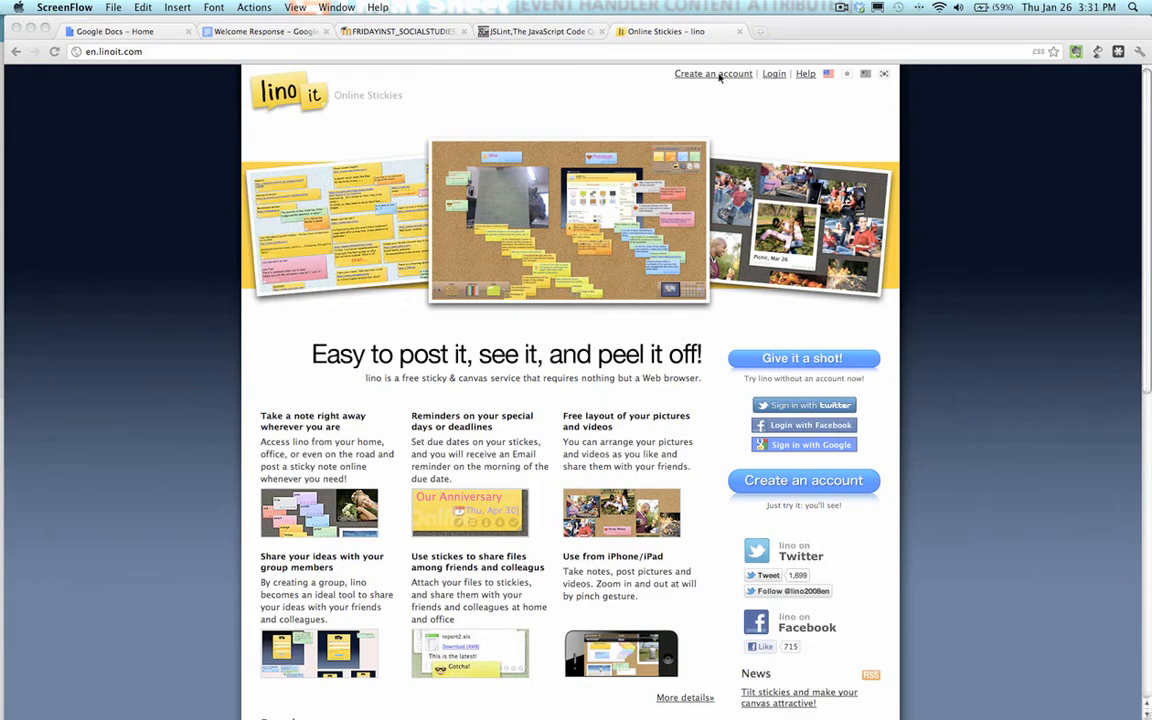
Sign up for a Lino account with 'jslist' credentials, accepting the Terms of Use
left_click(713, 73)
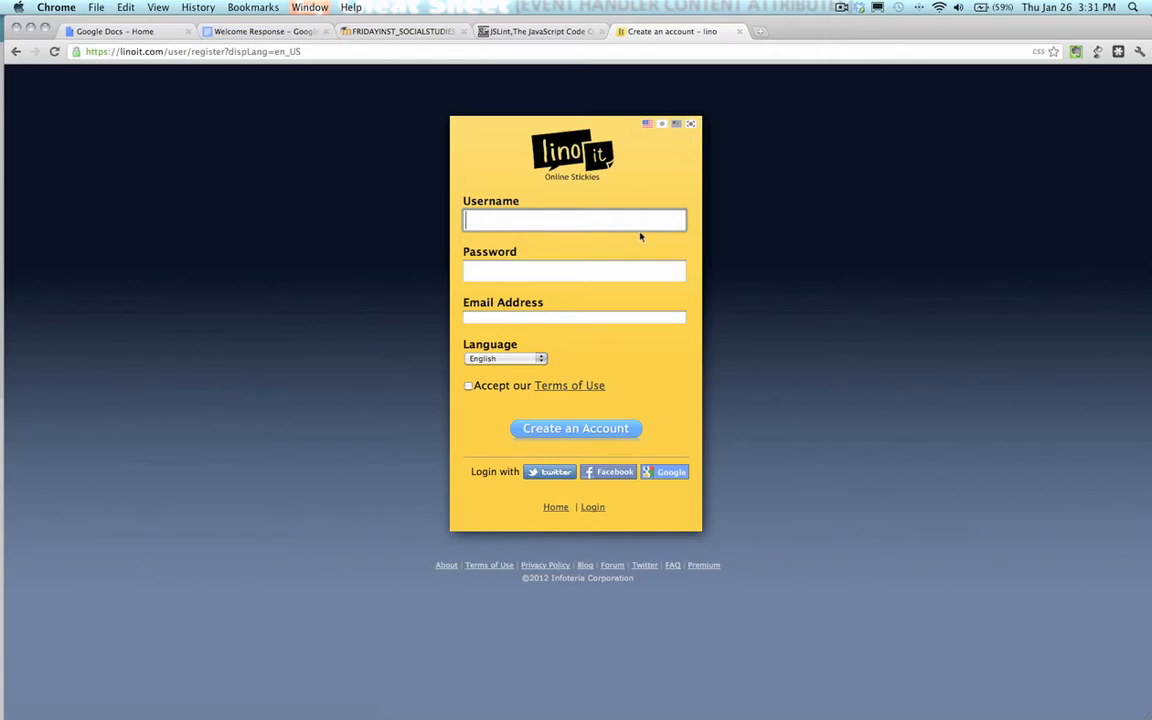
type("jslist")
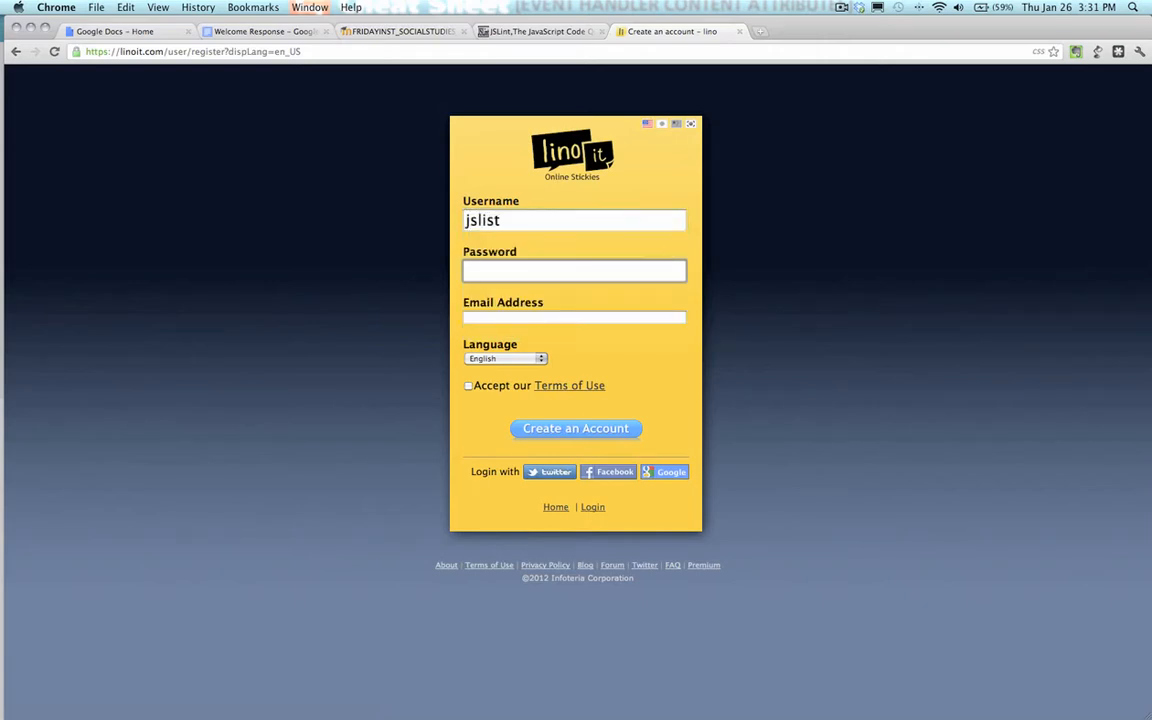
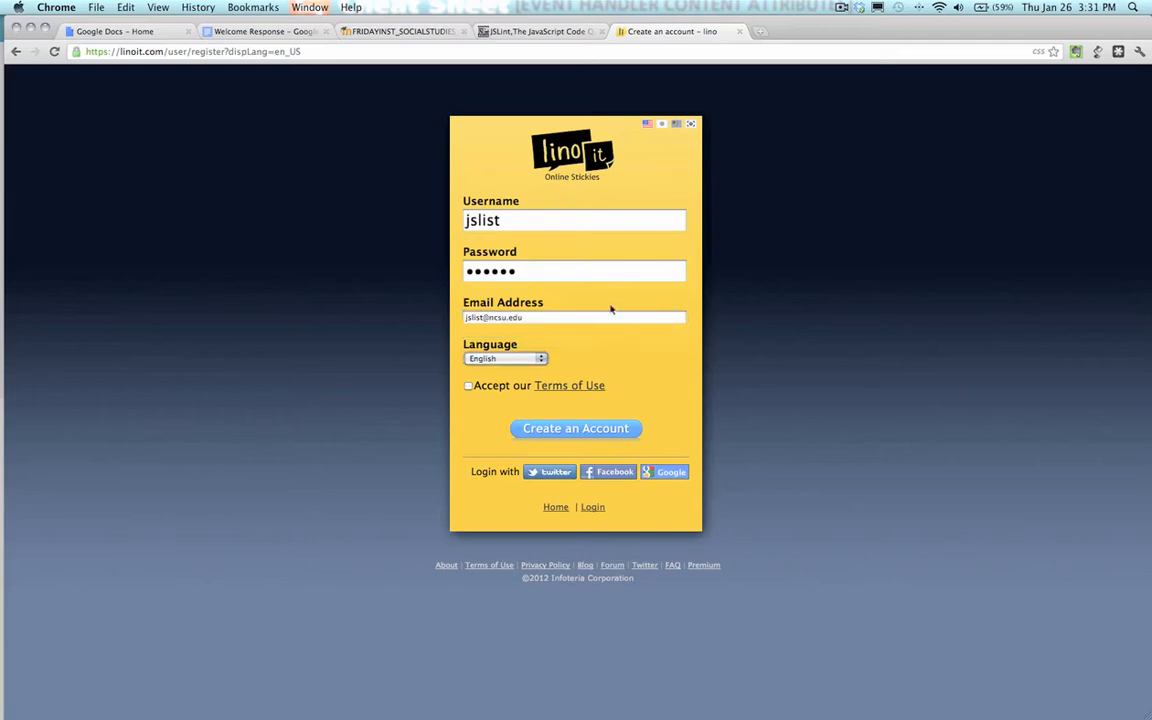
left_click(468, 386)
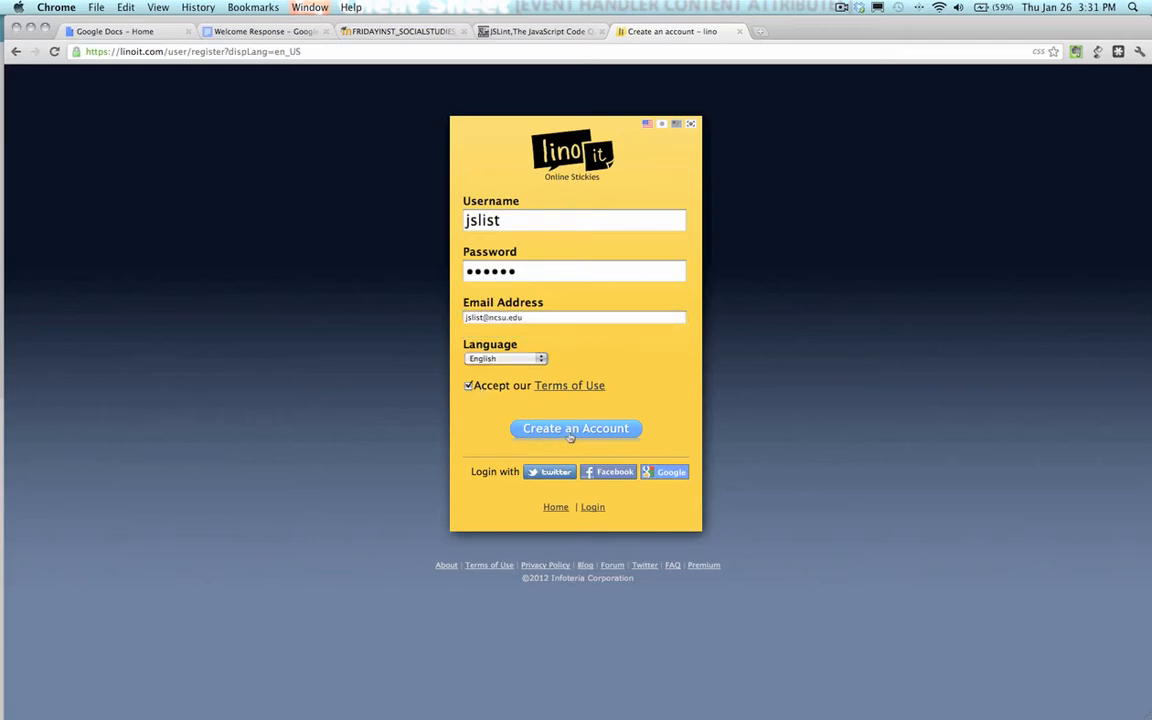
left_click(575, 428)
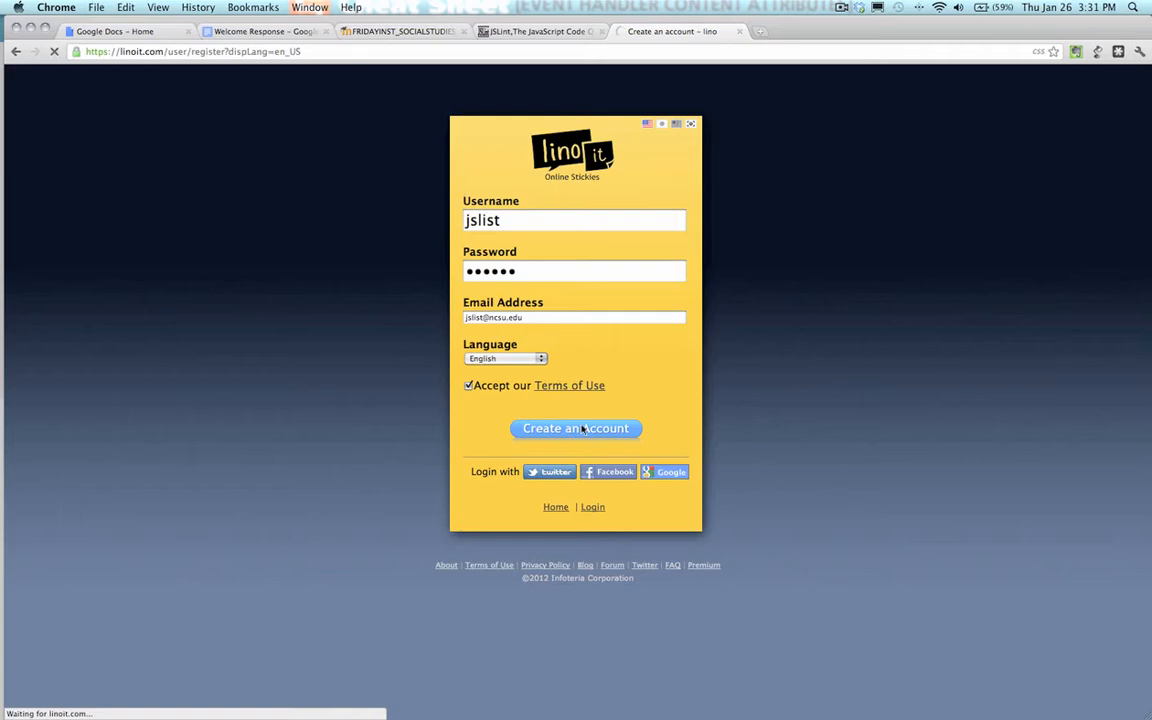
Reach My Page showing the Main and Someday canvases, and start a new canvas
left_click(575, 428)
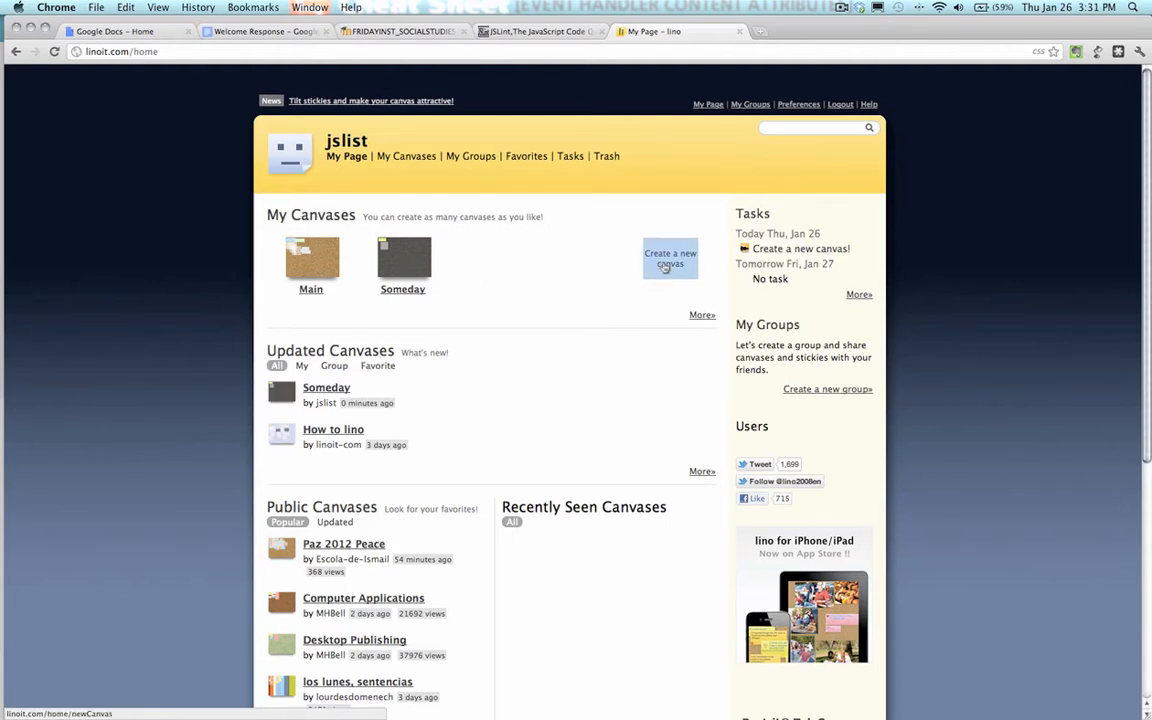
left_click(669, 258)
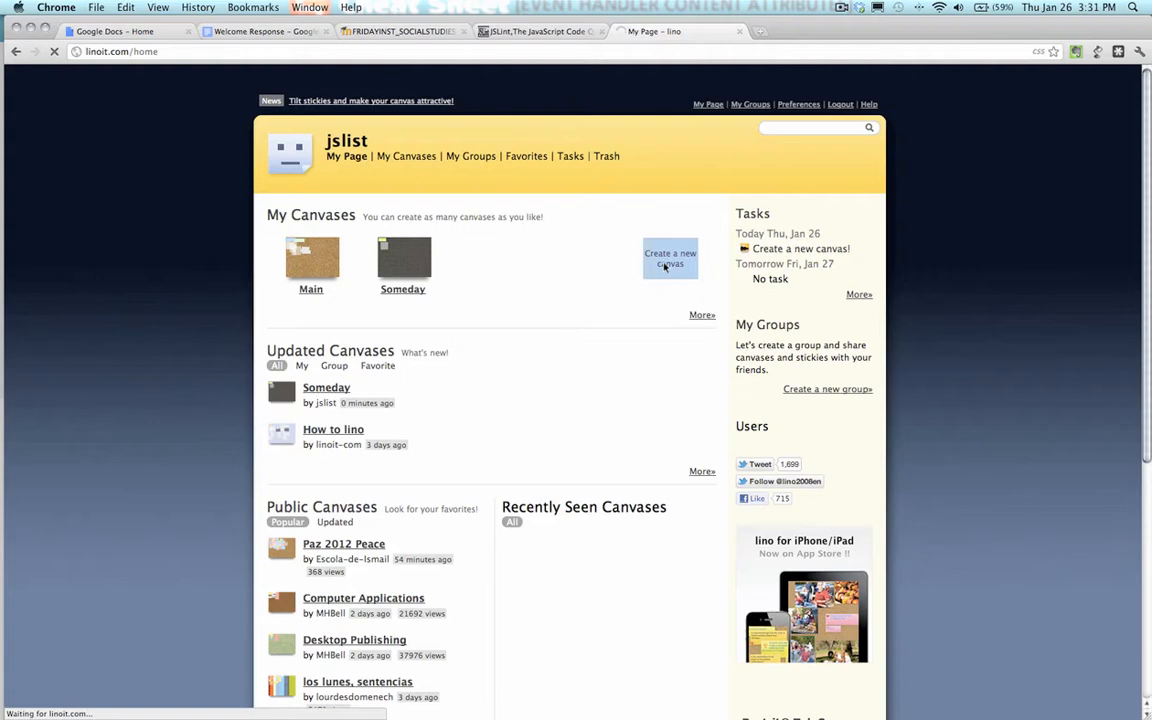
Create canvas 'Student Feedback' open to everyone, with notifications, email stickies and public listing off
left_click(670, 258)
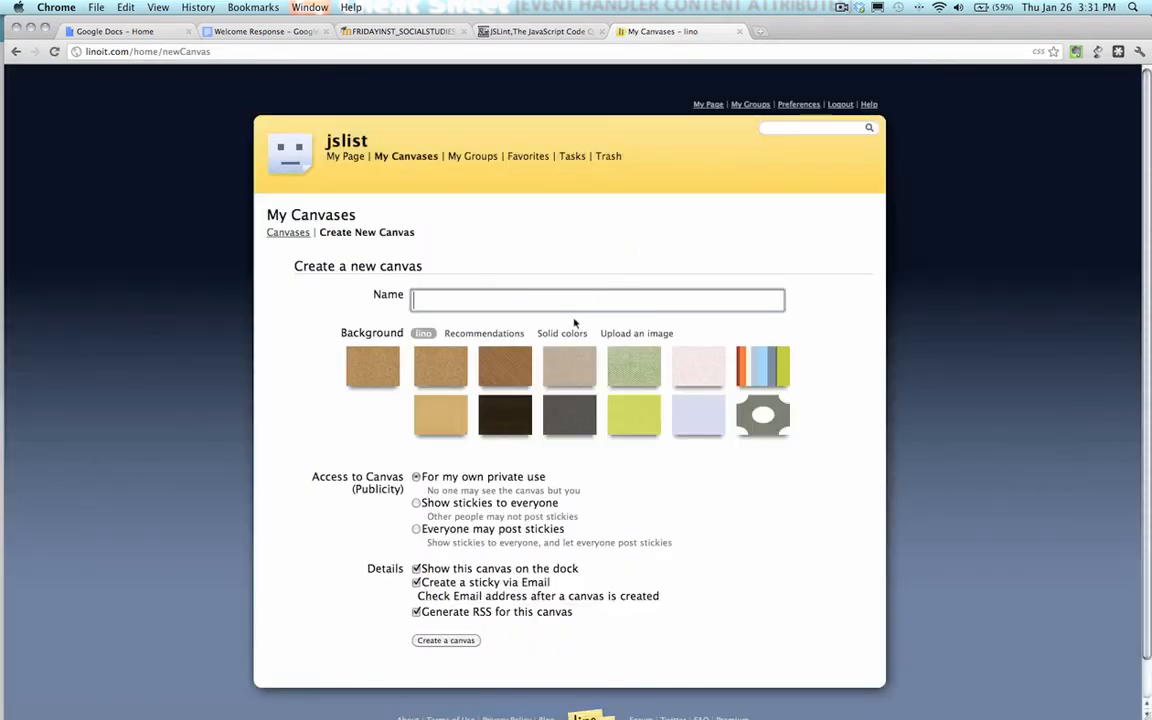
type("Student Feed")
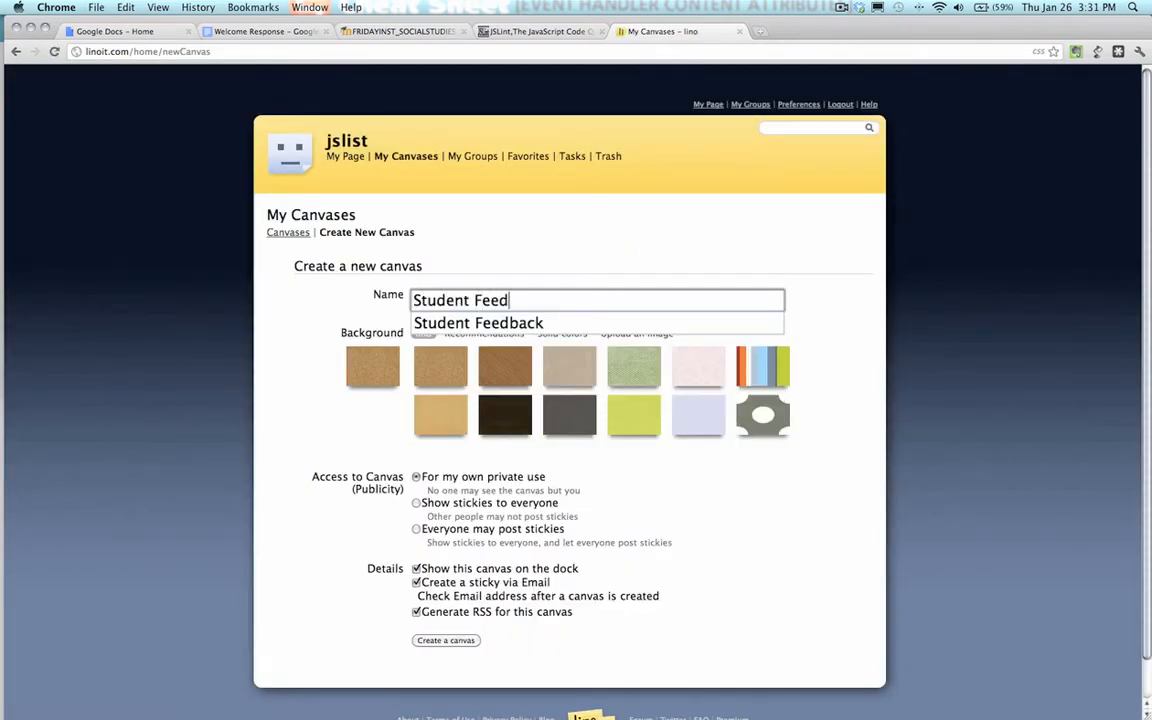
left_click(478, 322)
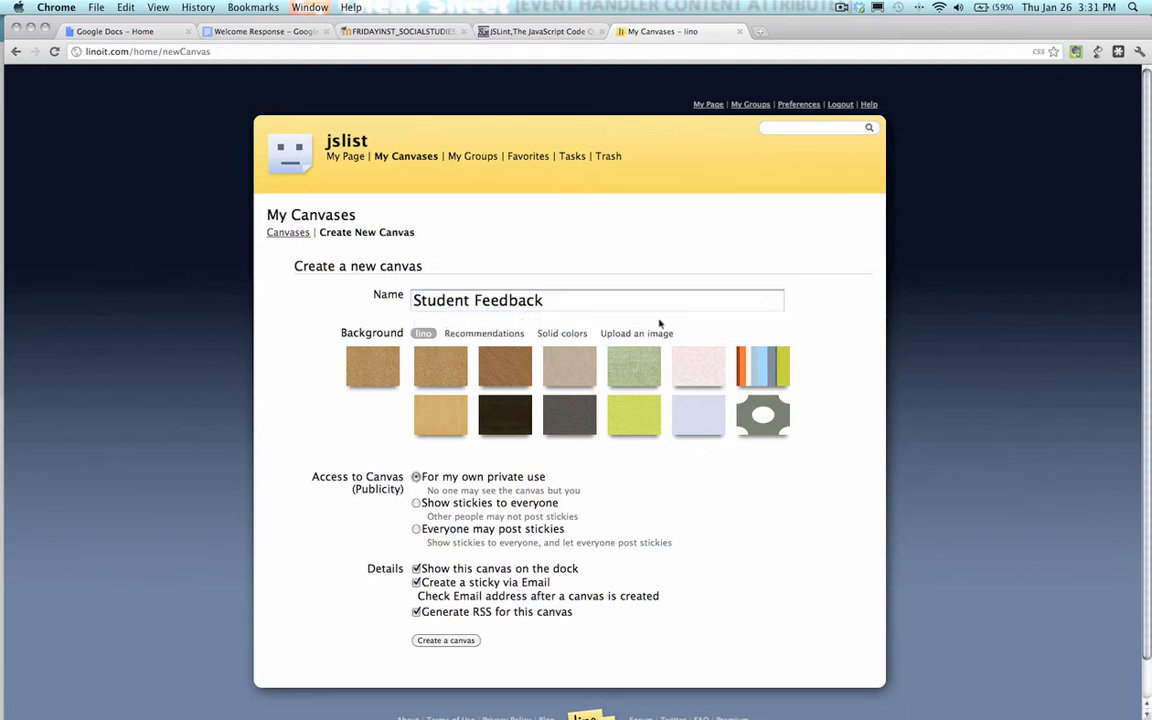
mouse_move(330, 344)
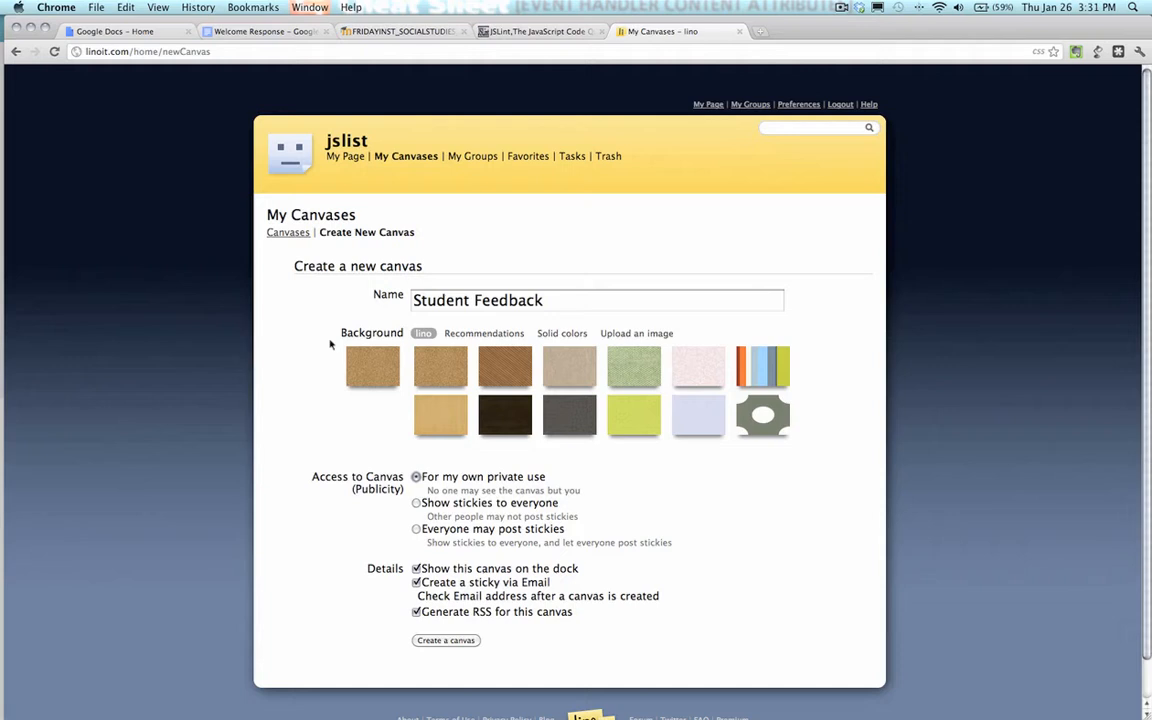
scroll("down", 3)
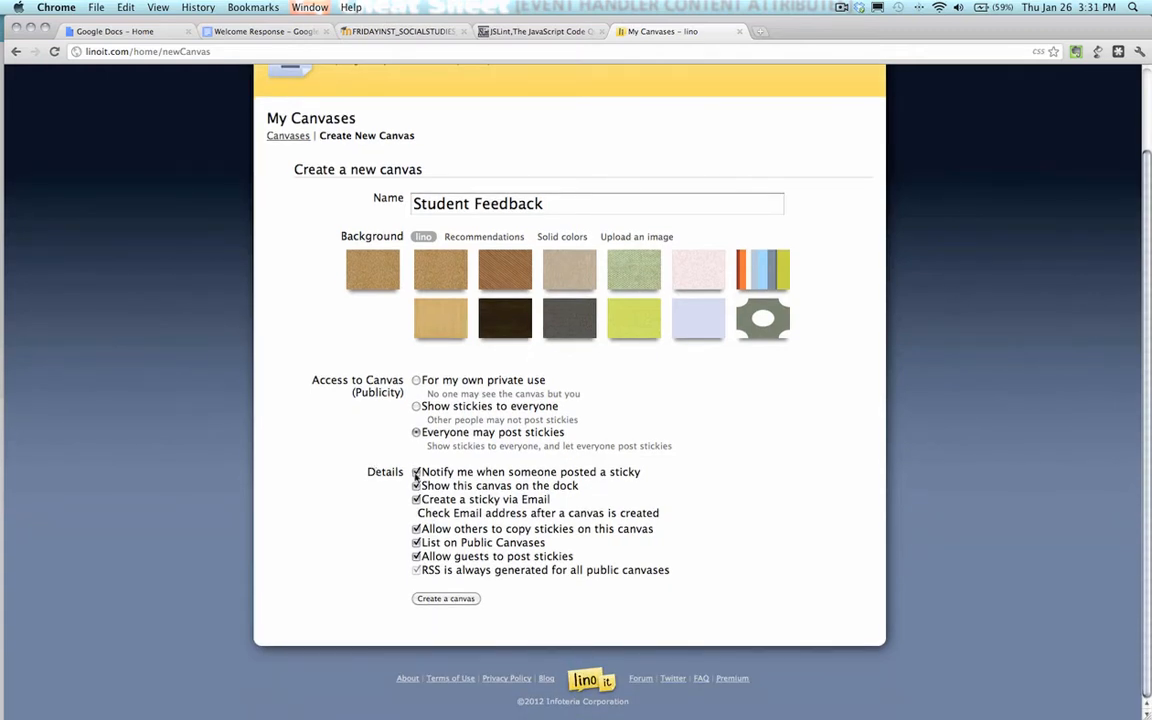
left_click(417, 471)
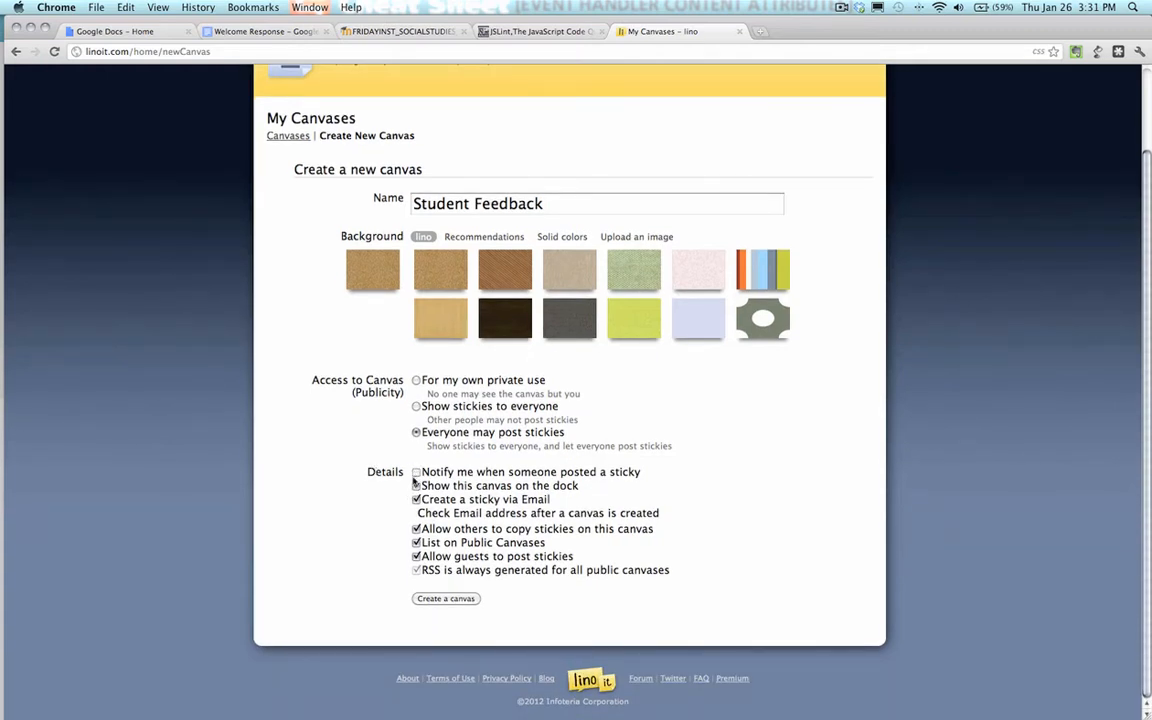
left_click(417, 485)
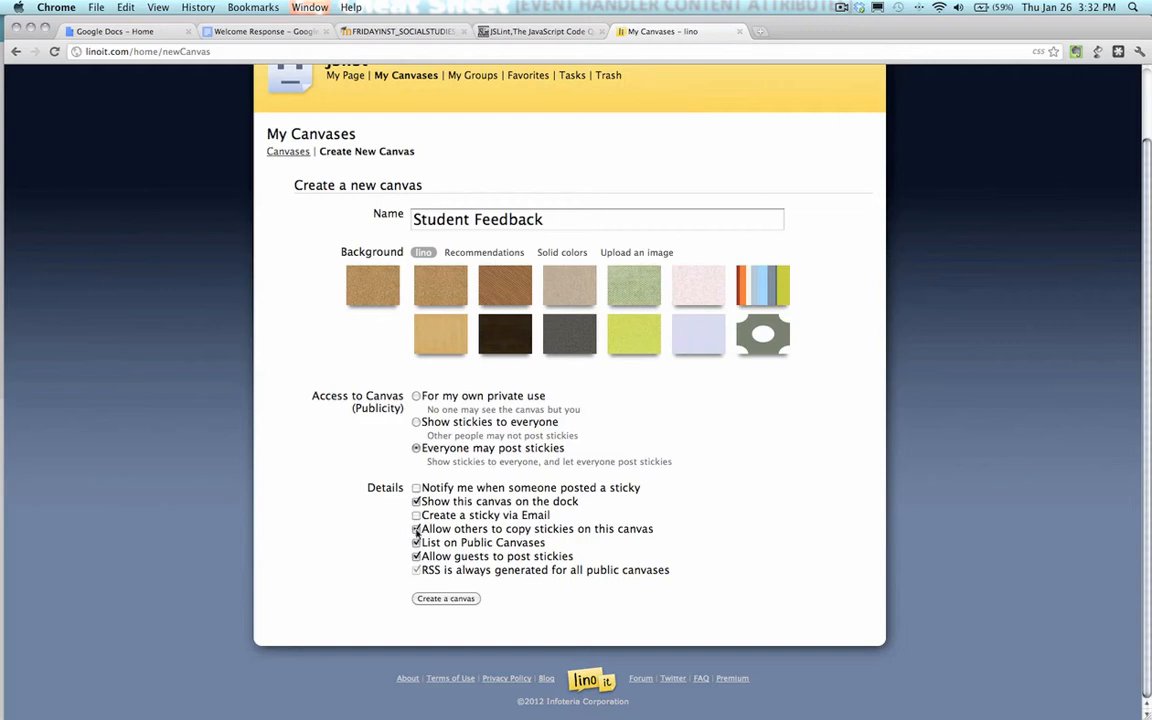
left_click(417, 528)
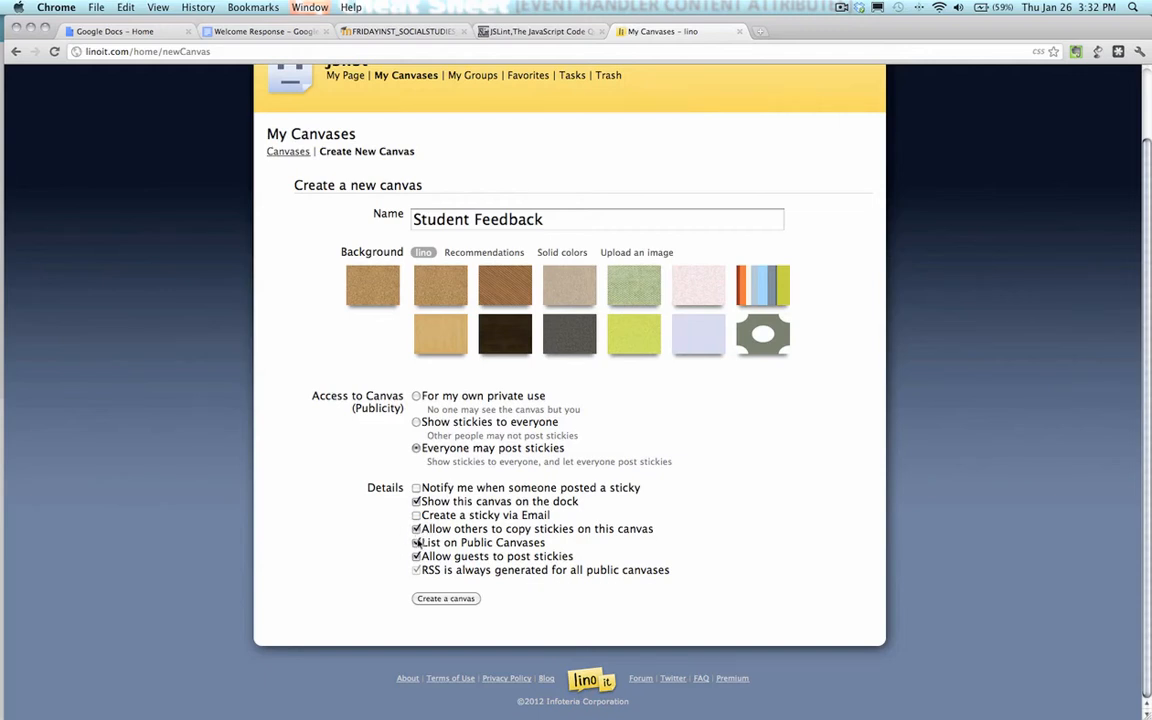
left_click(417, 542)
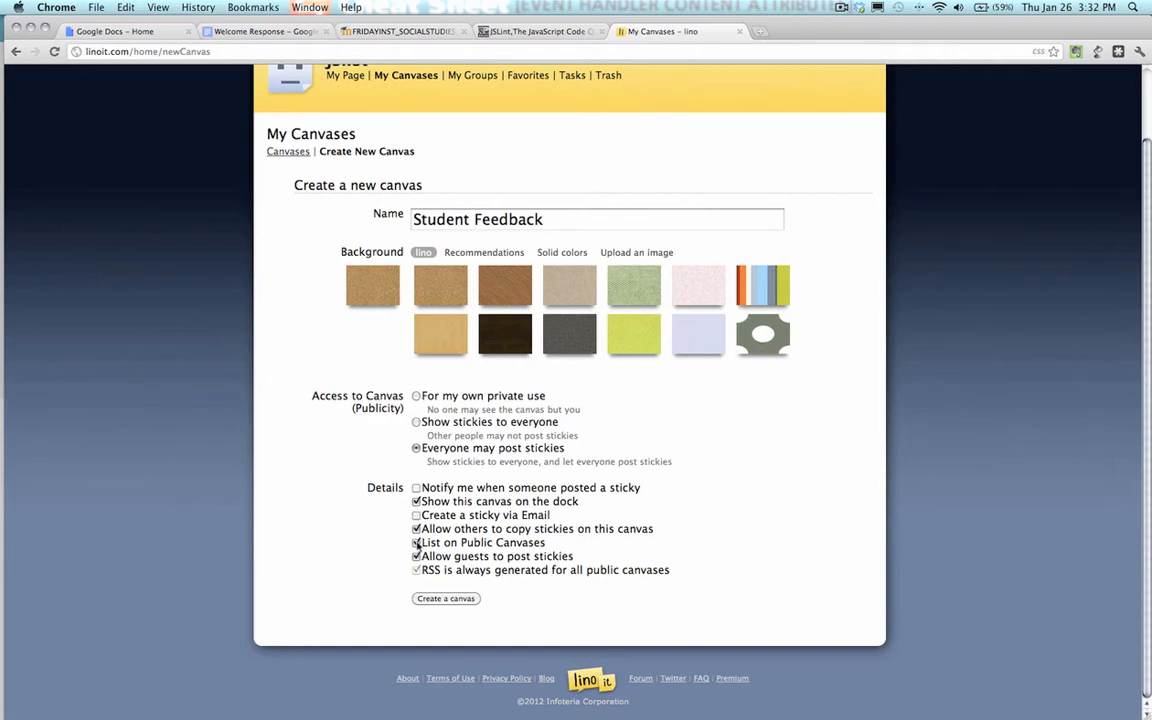
left_click(416, 542)
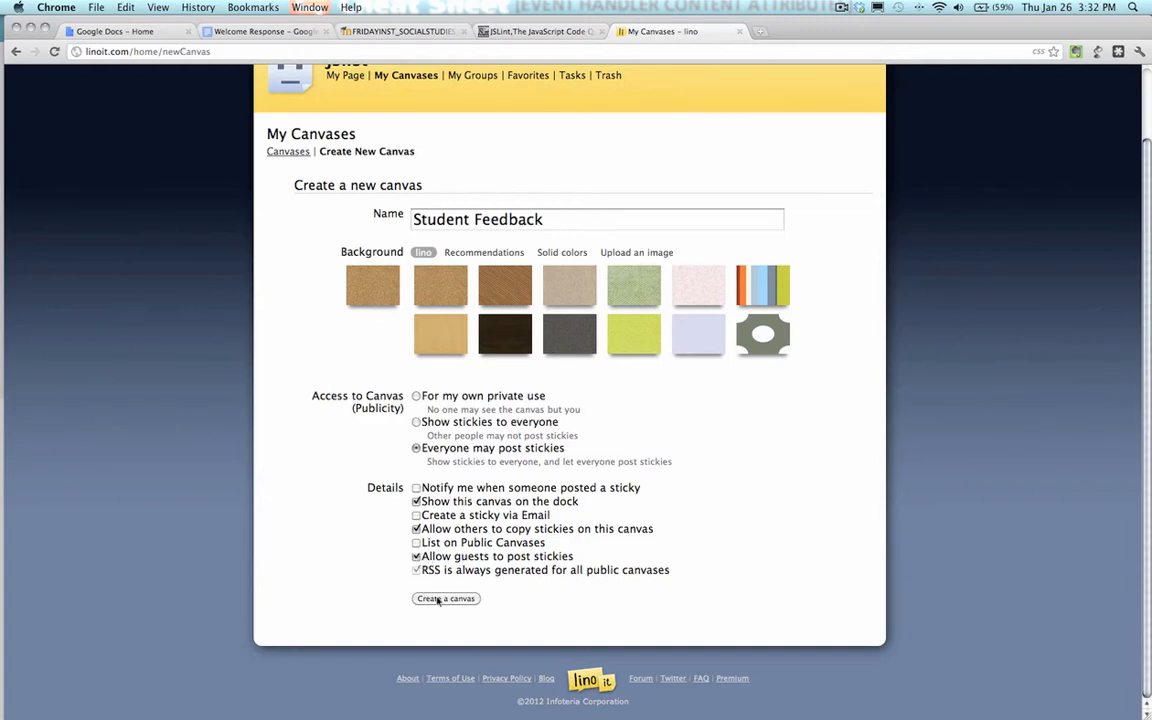
left_click(445, 598)
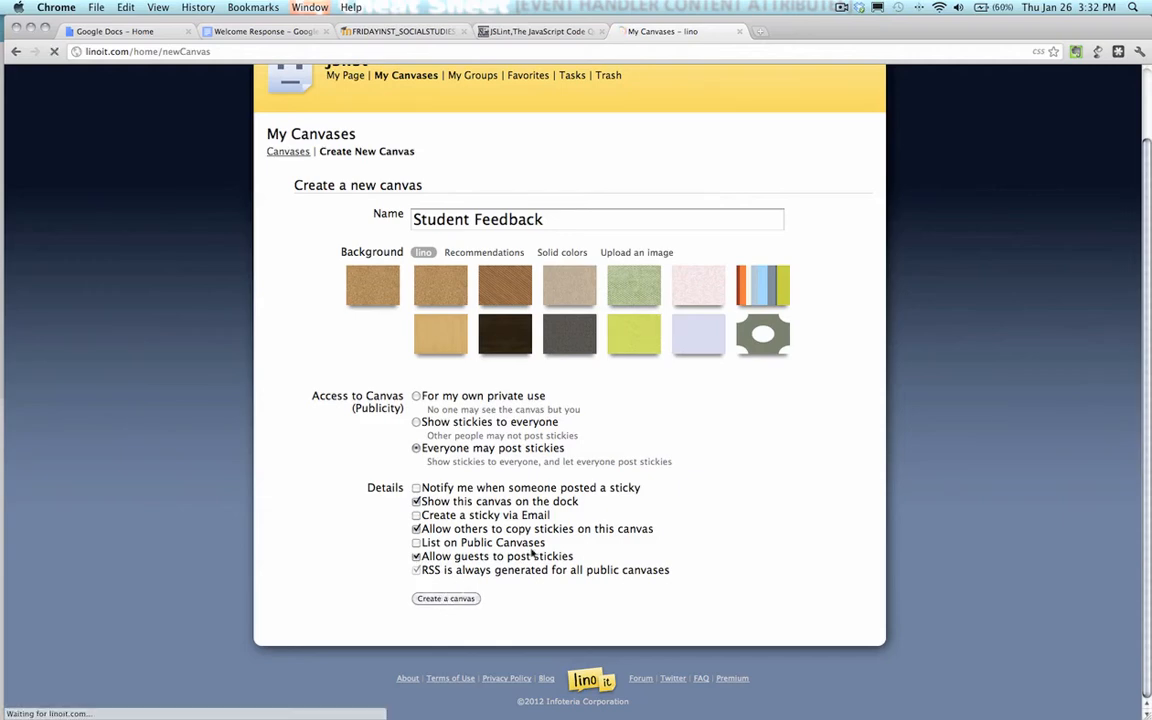
Open the empty Student Feedback canvas and bring up a blank yellow sticky editor
left_click(445, 598)
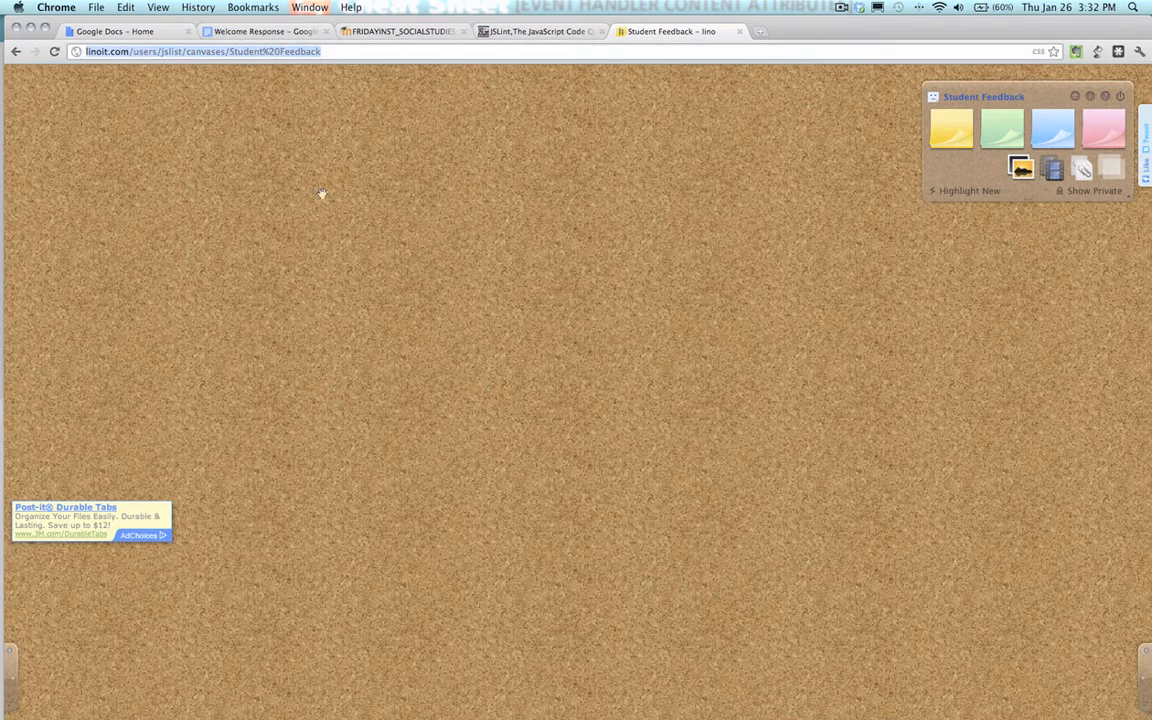
mouse_move(418, 207)
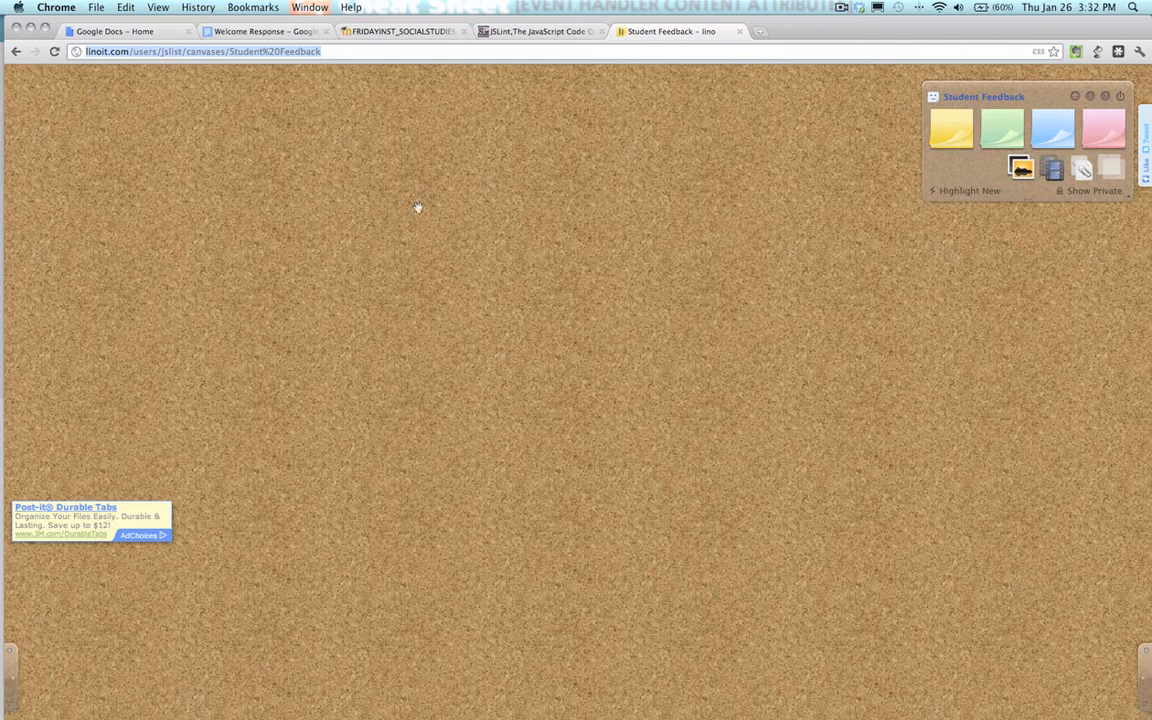
mouse_move(322, 292)
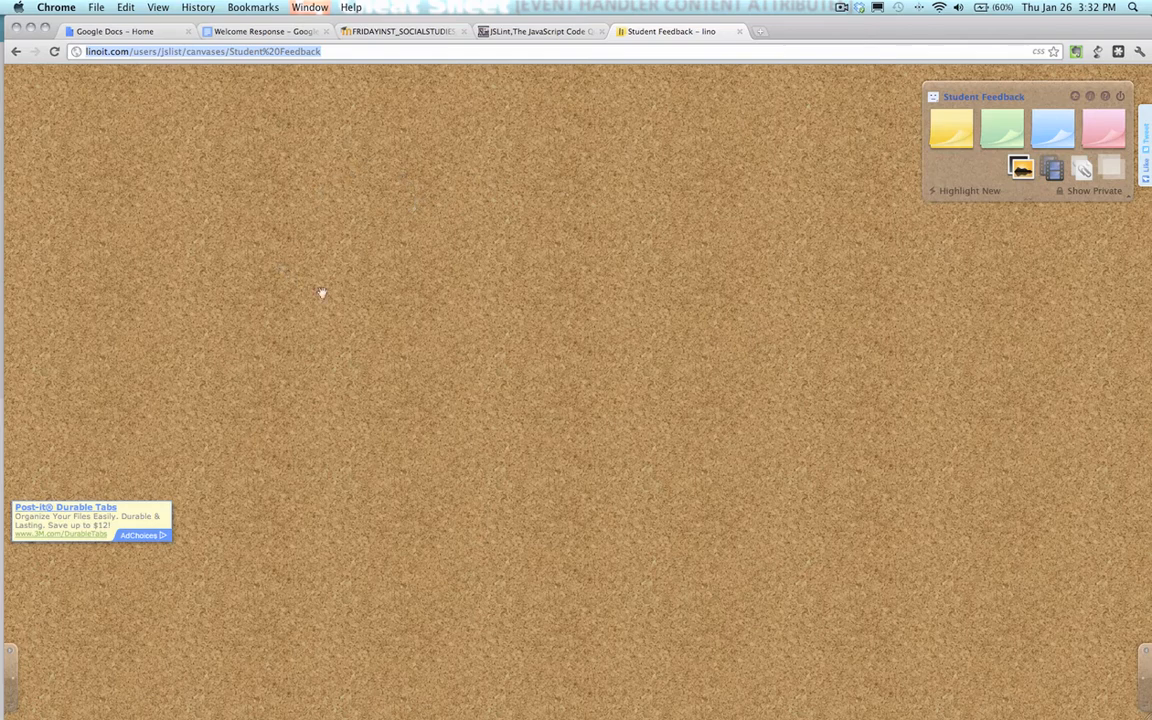
mouse_move(348, 120)
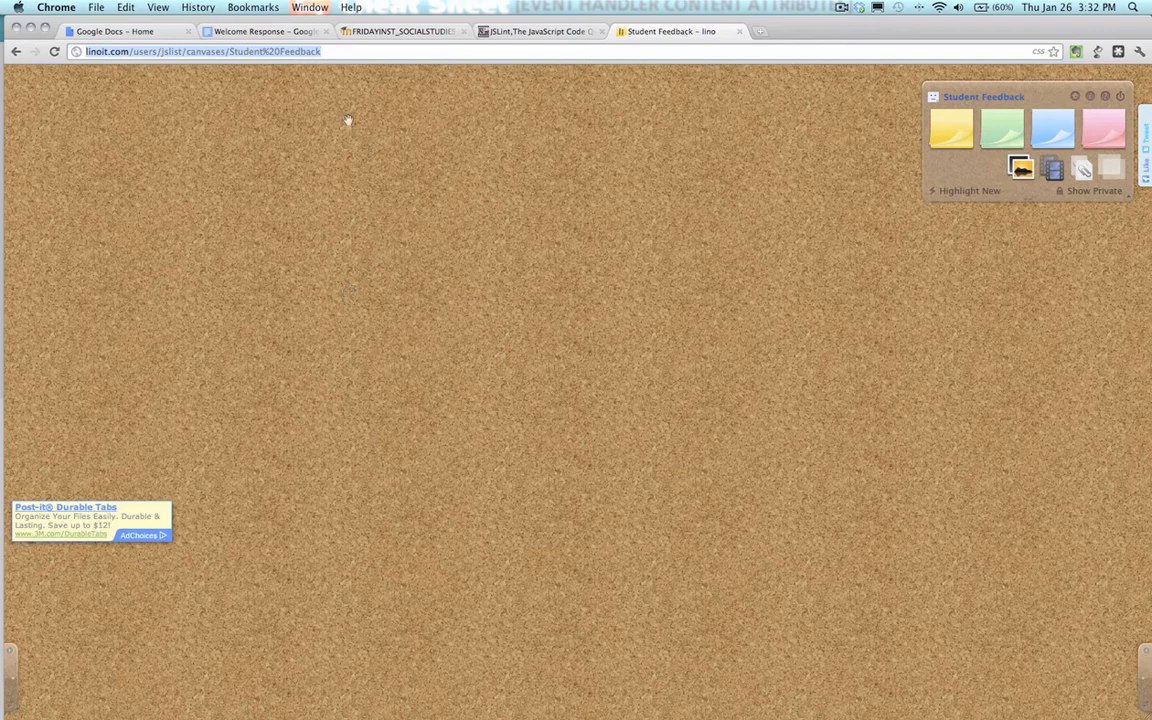
mouse_move(242, 529)
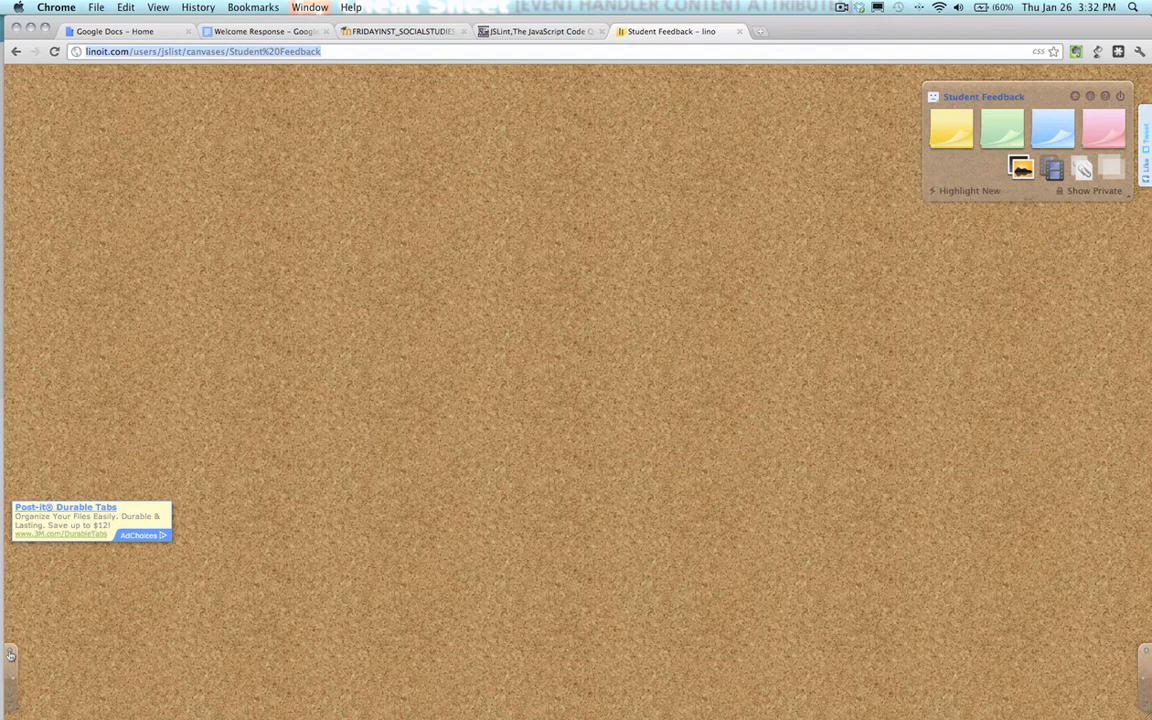
mouse_move(58, 657)
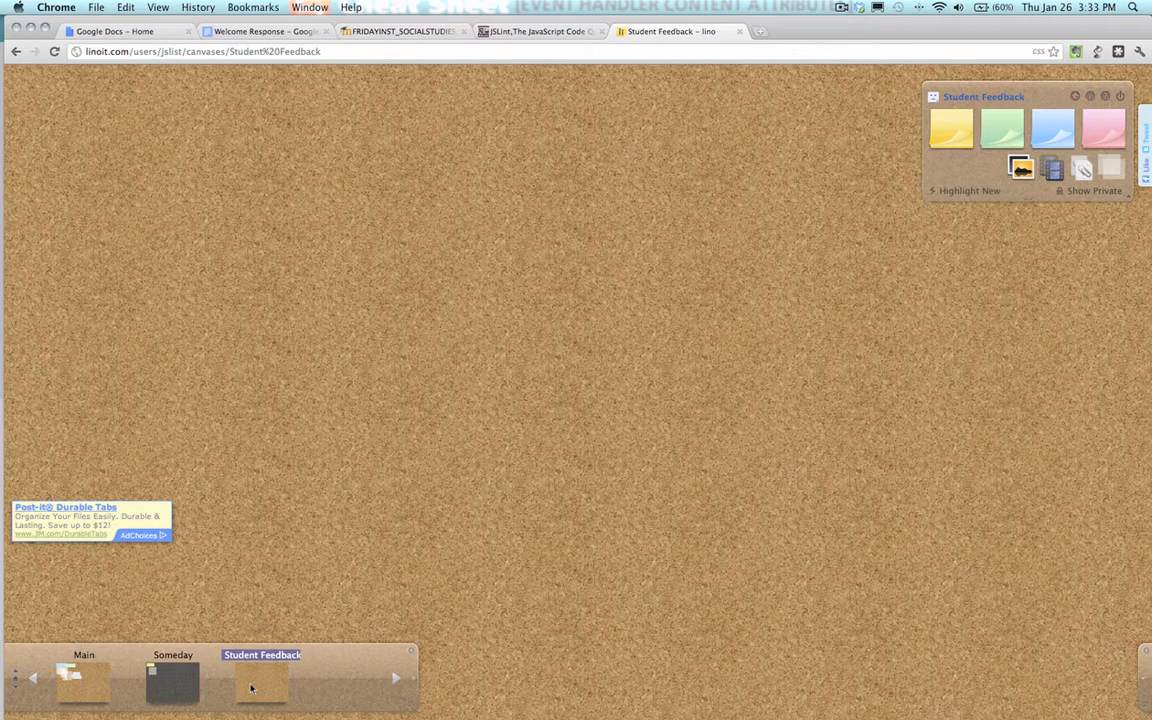
mouse_move(170, 683)
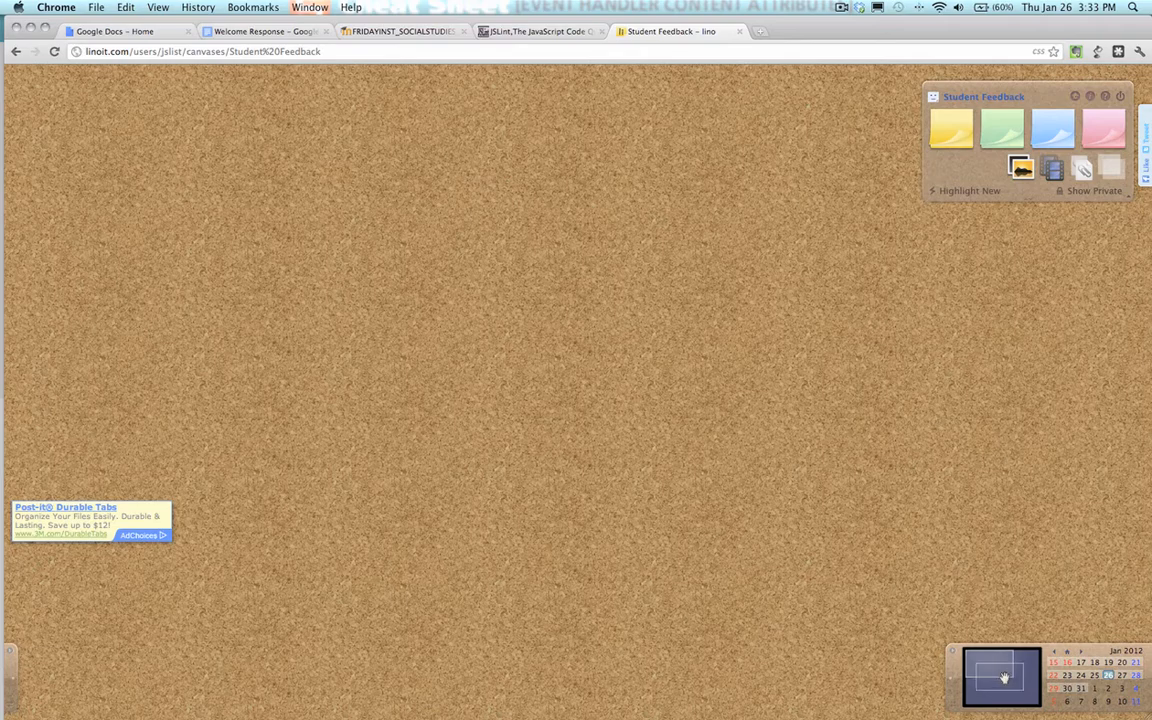
left_click(951, 128)
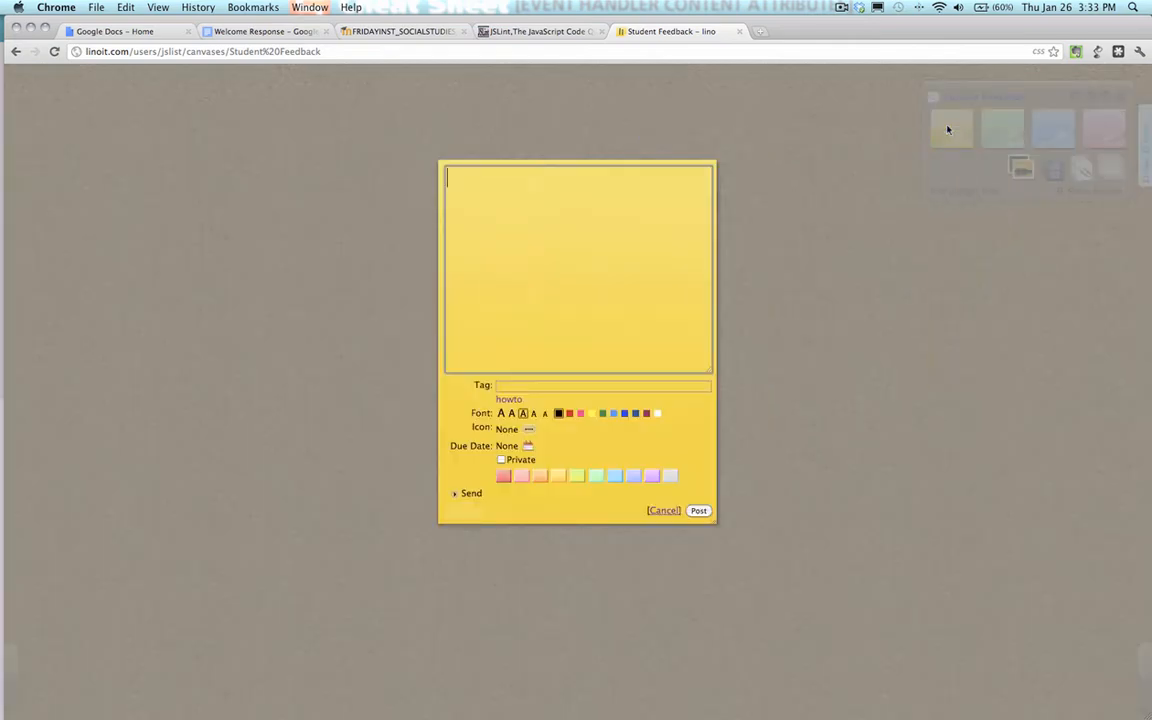
Post a 'Cool huh?' sticky tagged 'Greeting' with large pink text
type("Cool huh?")
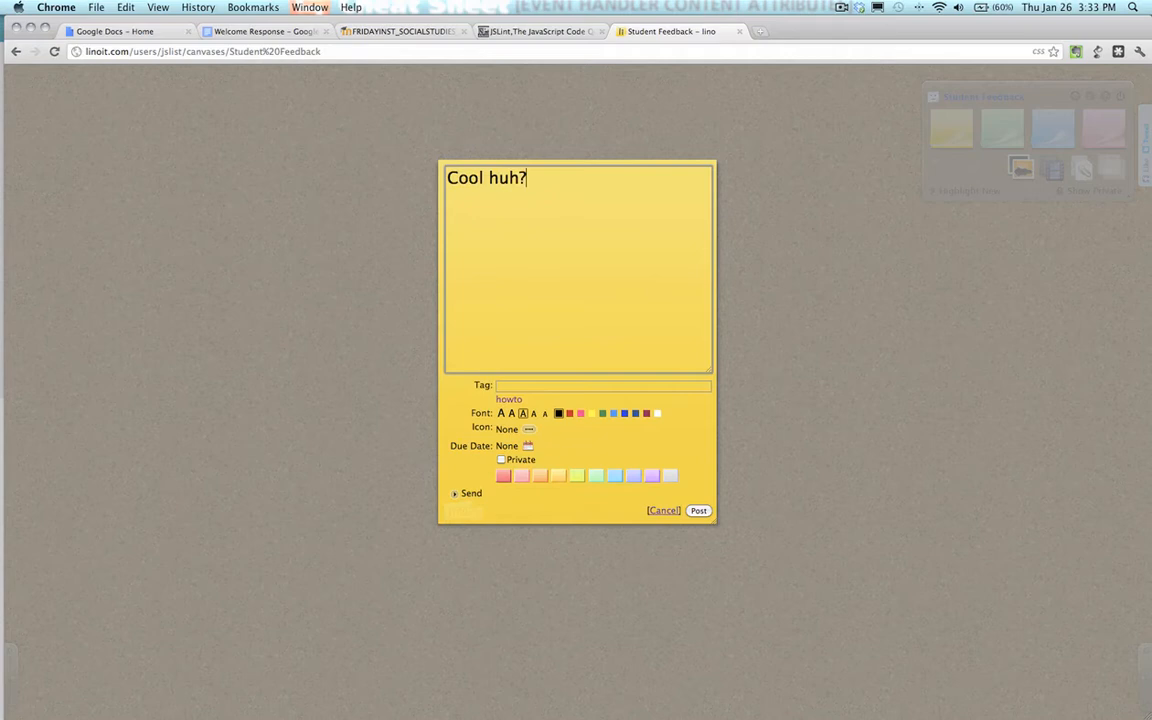
left_click(600, 386)
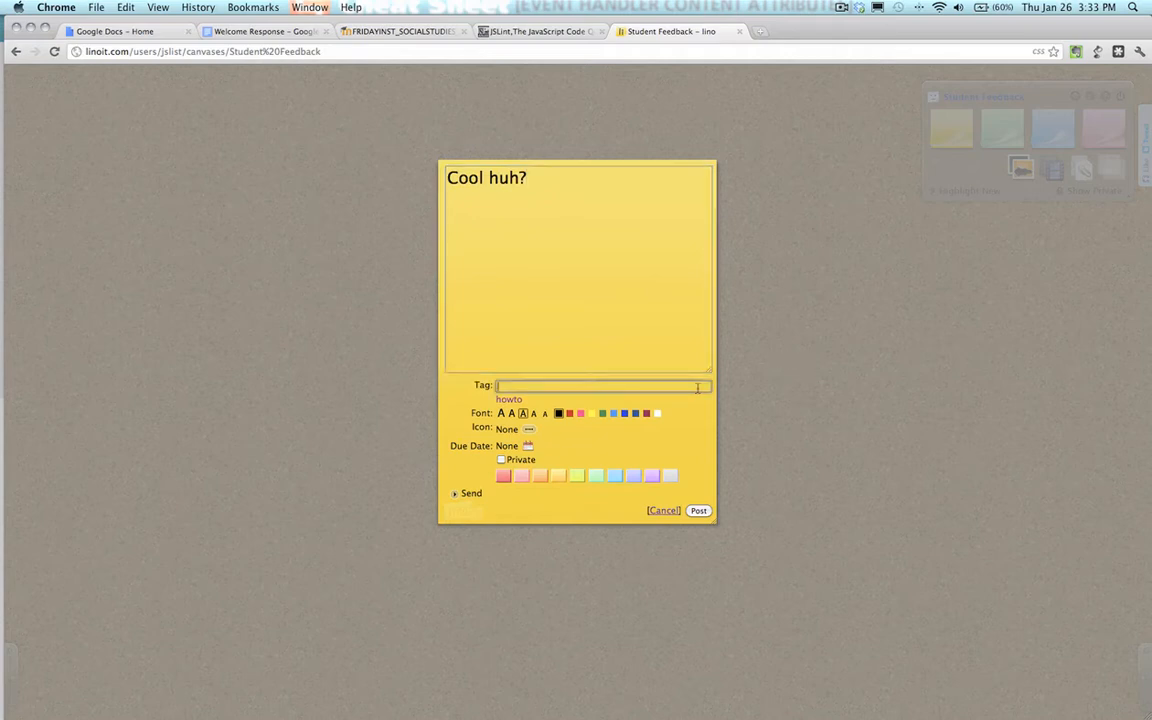
type("c")
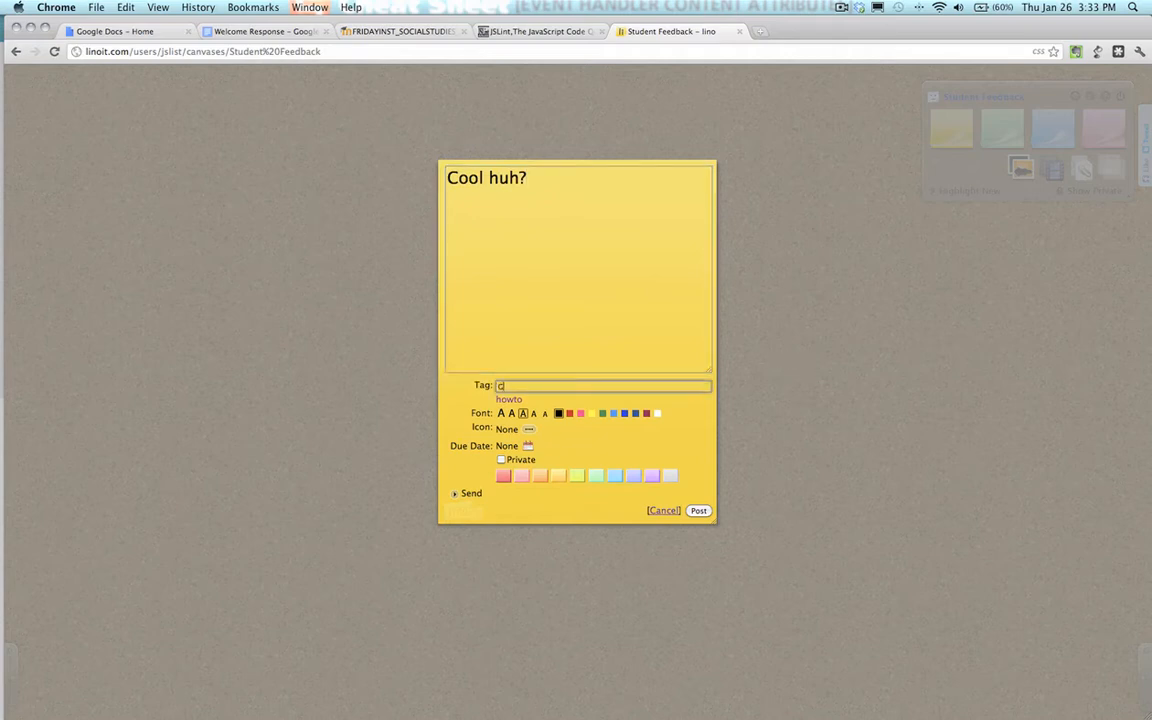
type("Greeting")
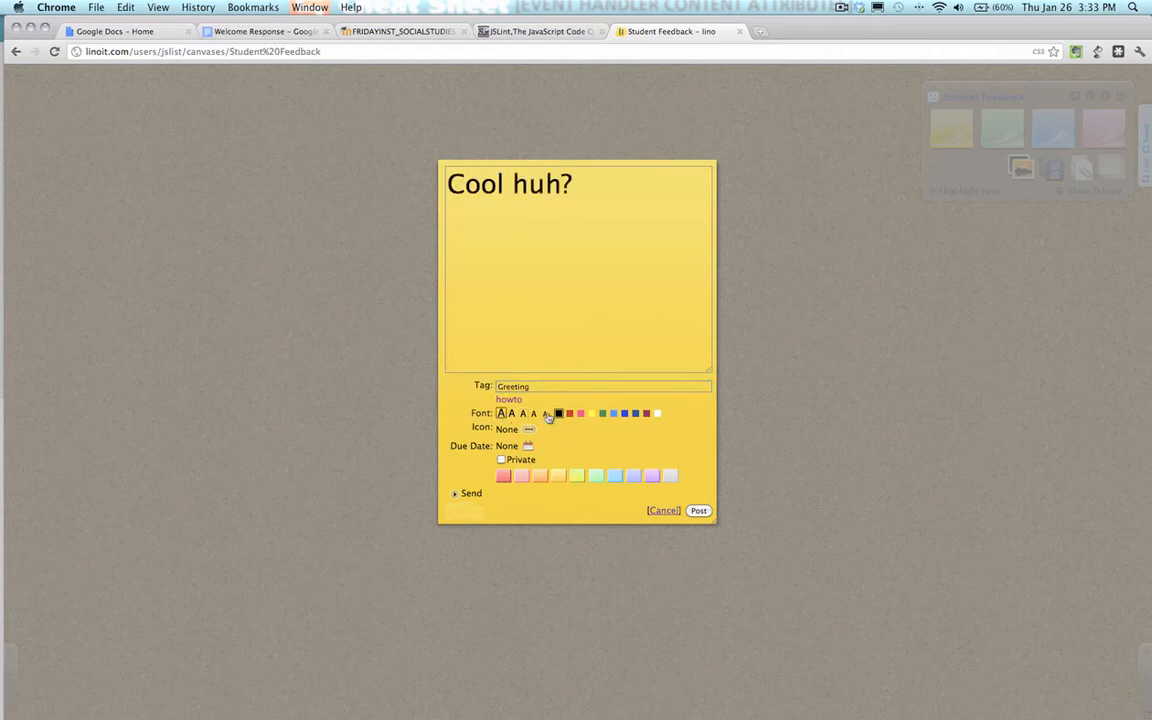
left_click(580, 413)
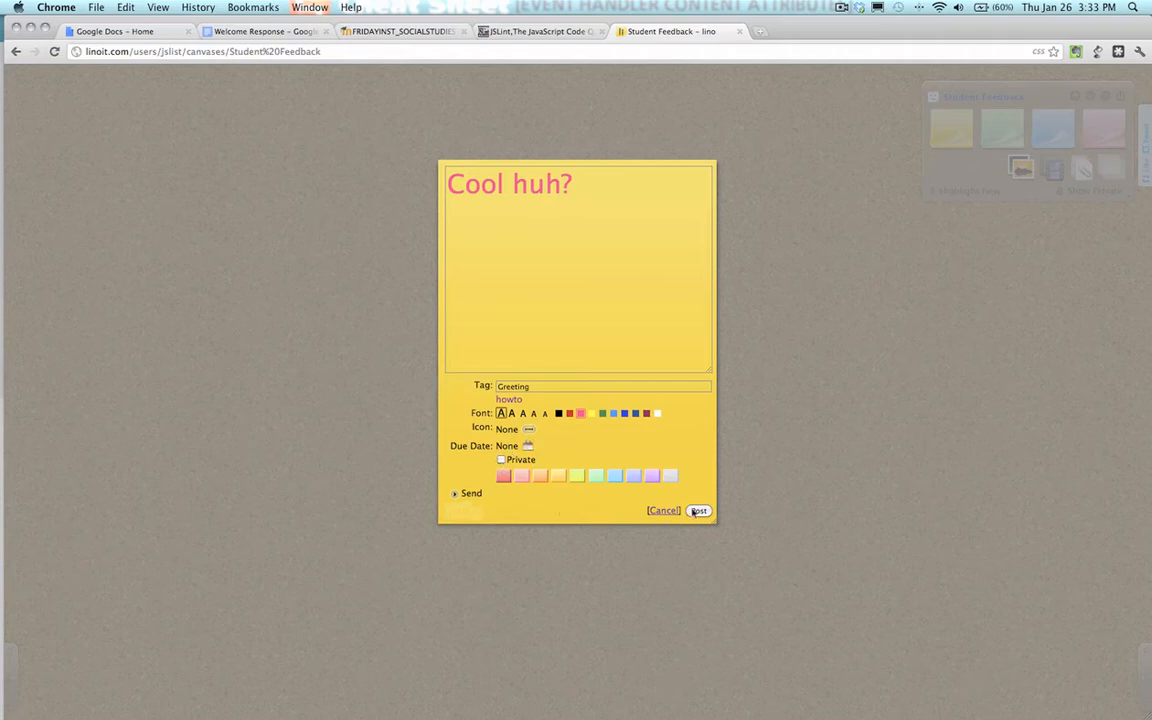
left_click(698, 511)
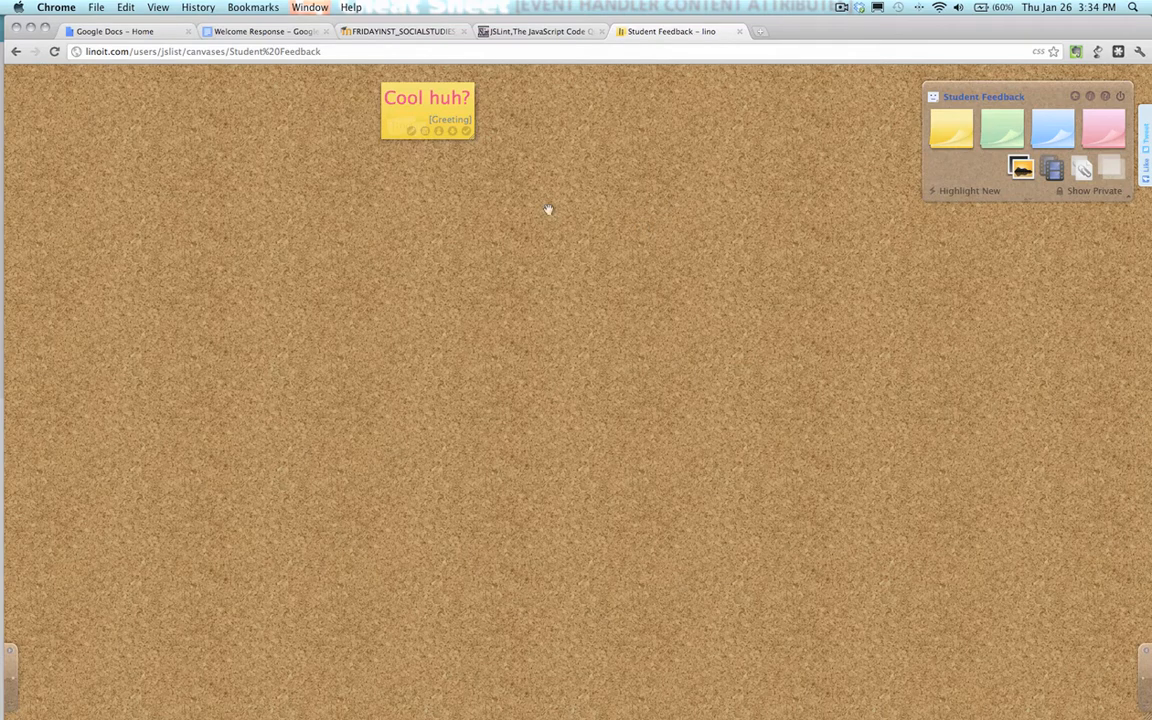
mouse_move(405, 320)
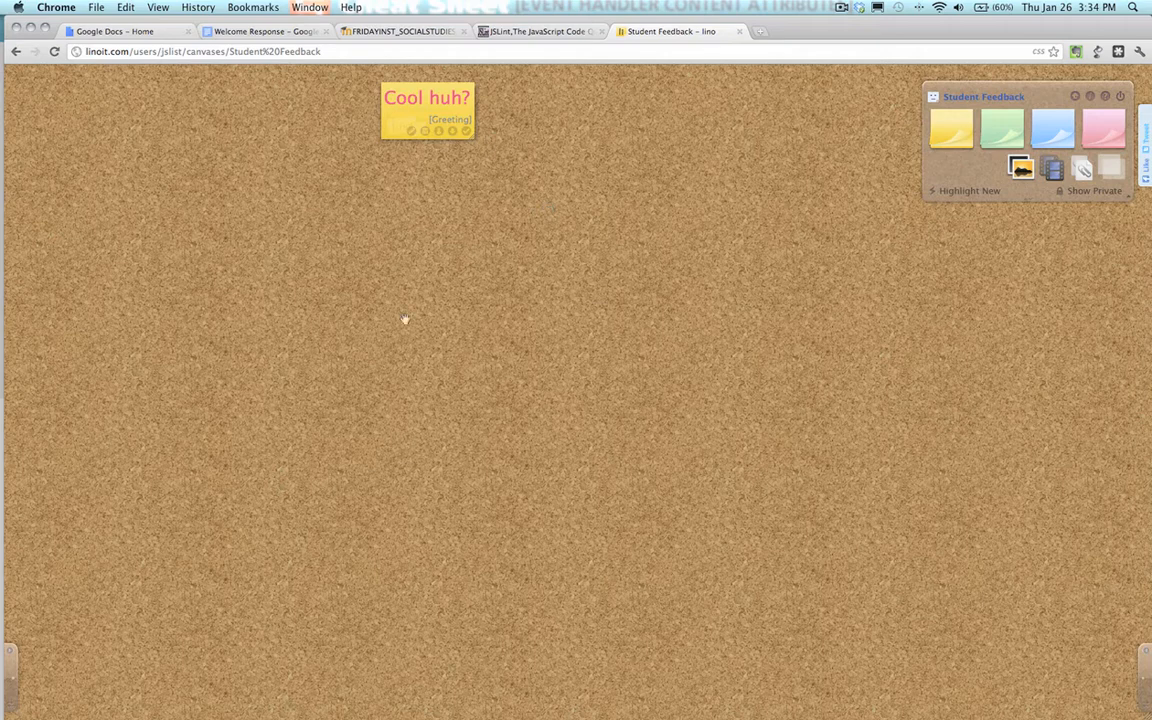
mouse_move(894, 262)
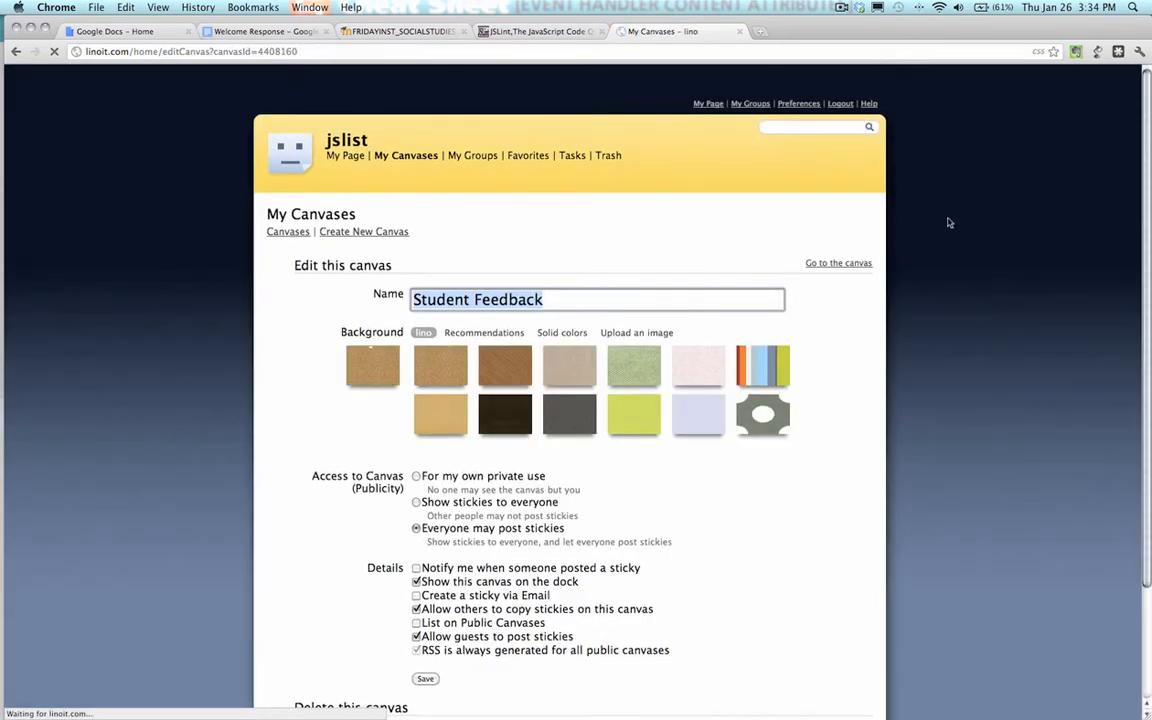
Remove the Student Feedback canvas from its edit page and confirm the deletion
scroll("down", 3)
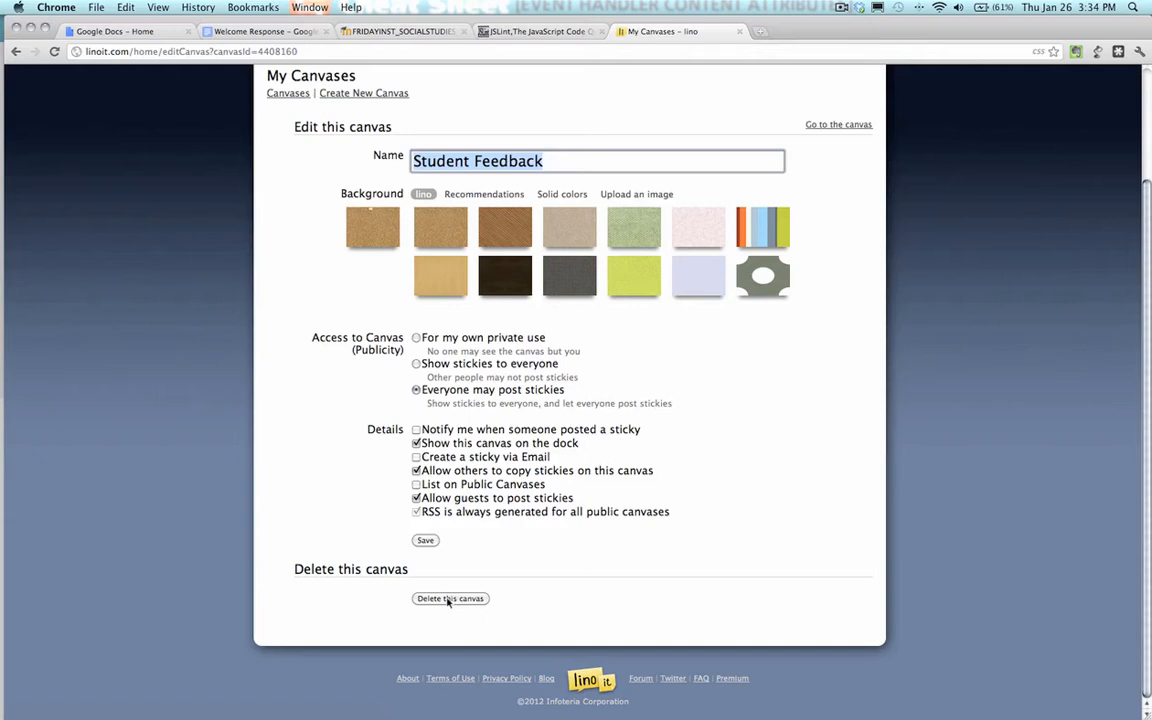
left_click(450, 598)
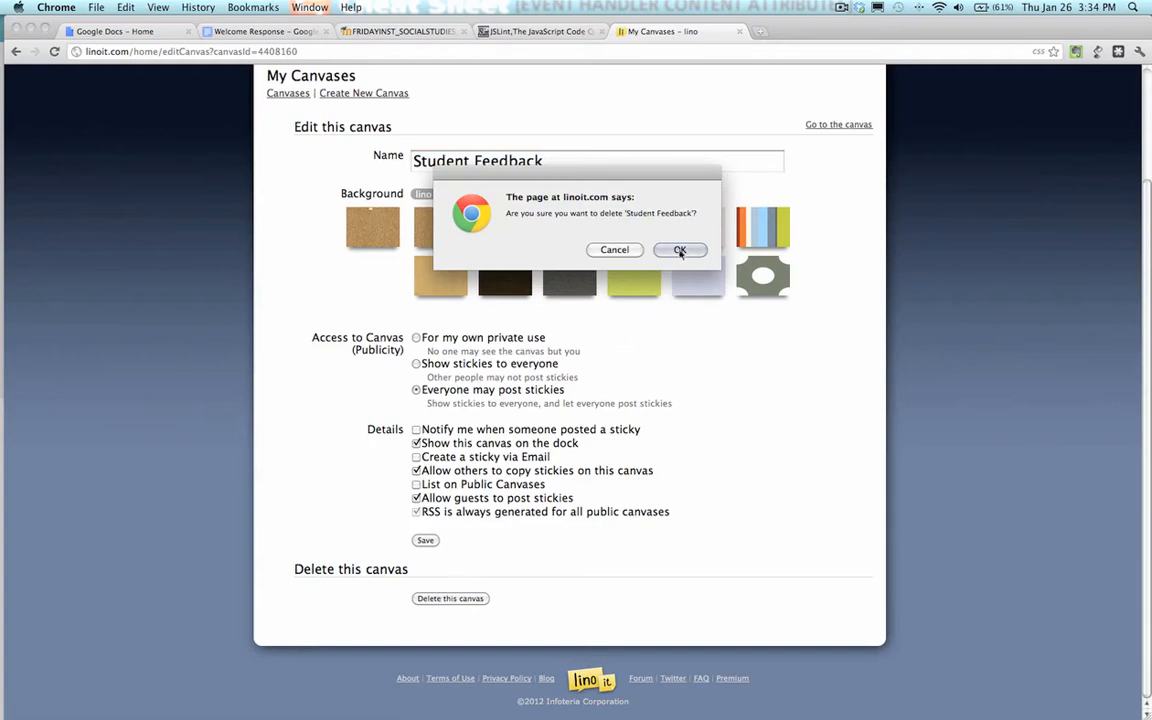
left_click(679, 249)
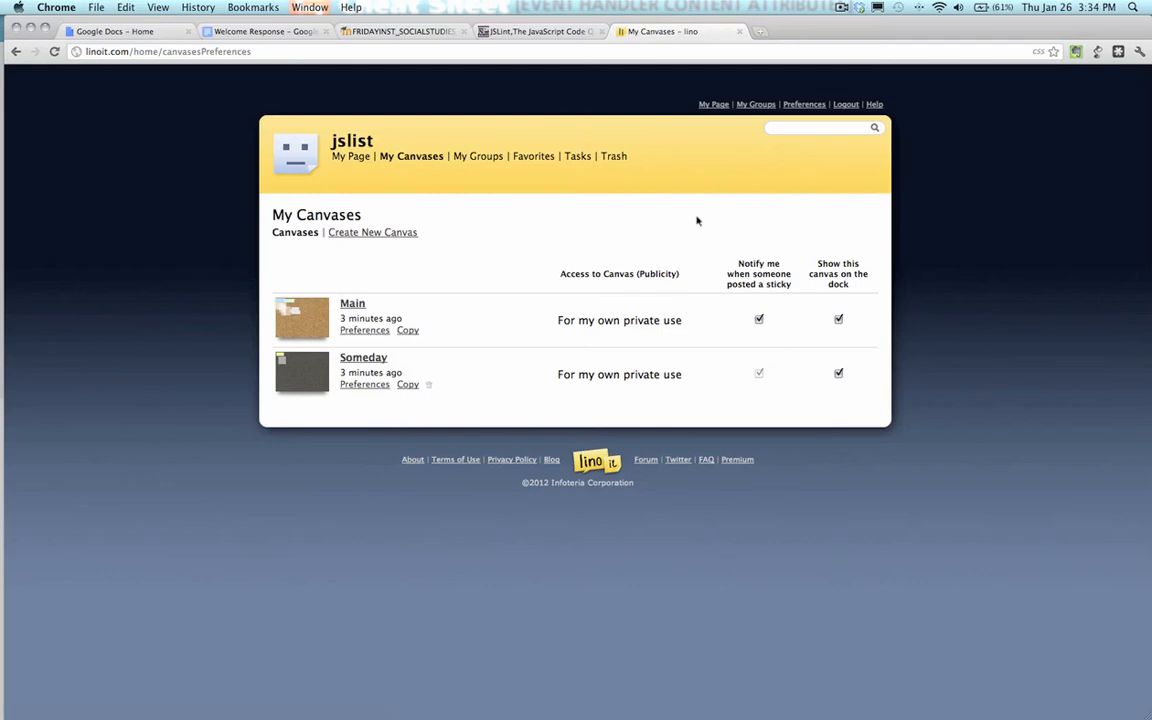